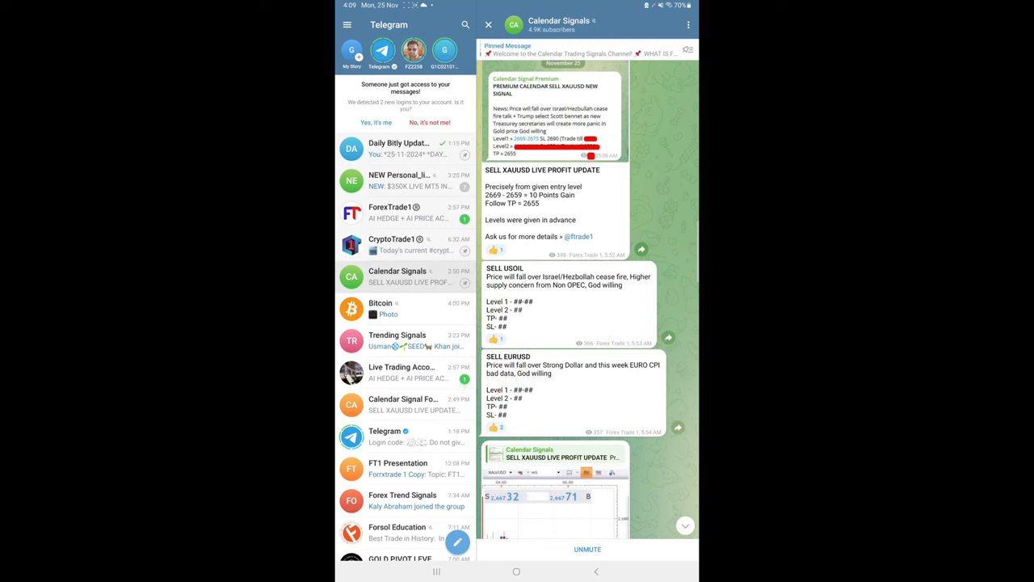
{"action": "scroll", "scroll_direction": "down", "scroll_amount": 3}
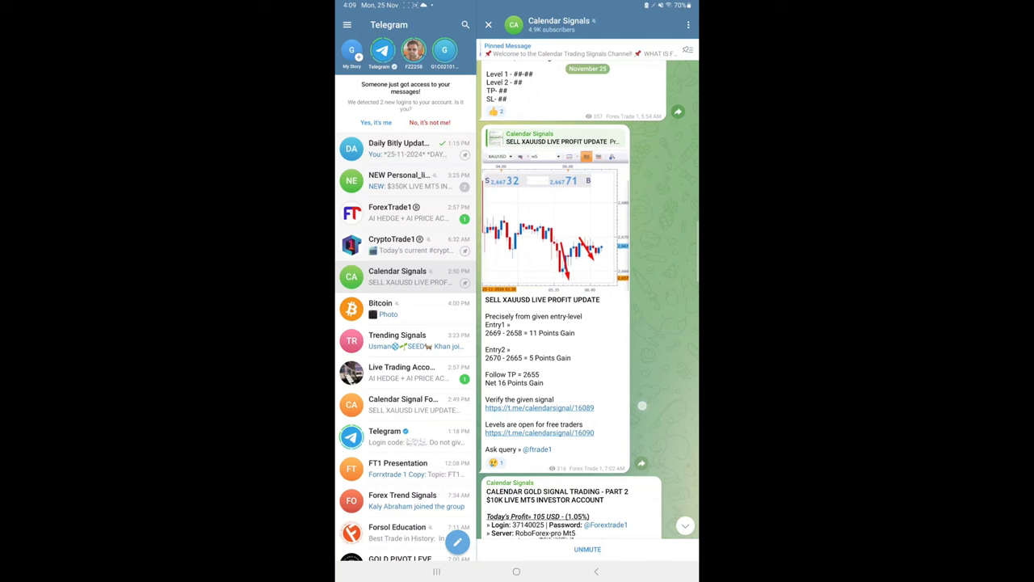
{"action": "scroll", "scroll_direction": "up", "scroll_amount": 3}
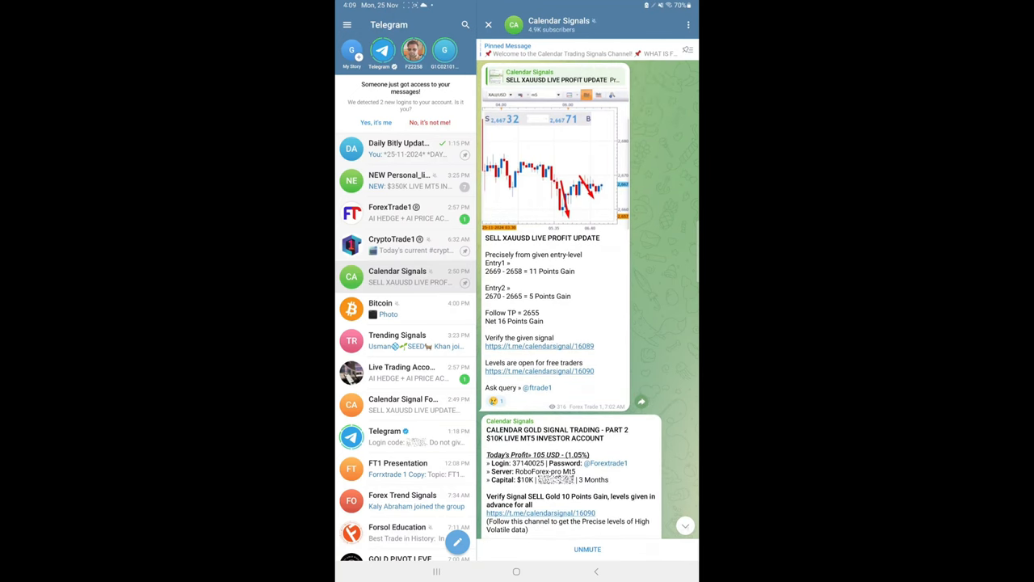
{"action": "scroll", "scroll_direction": "down", "scroll_amount": 3}
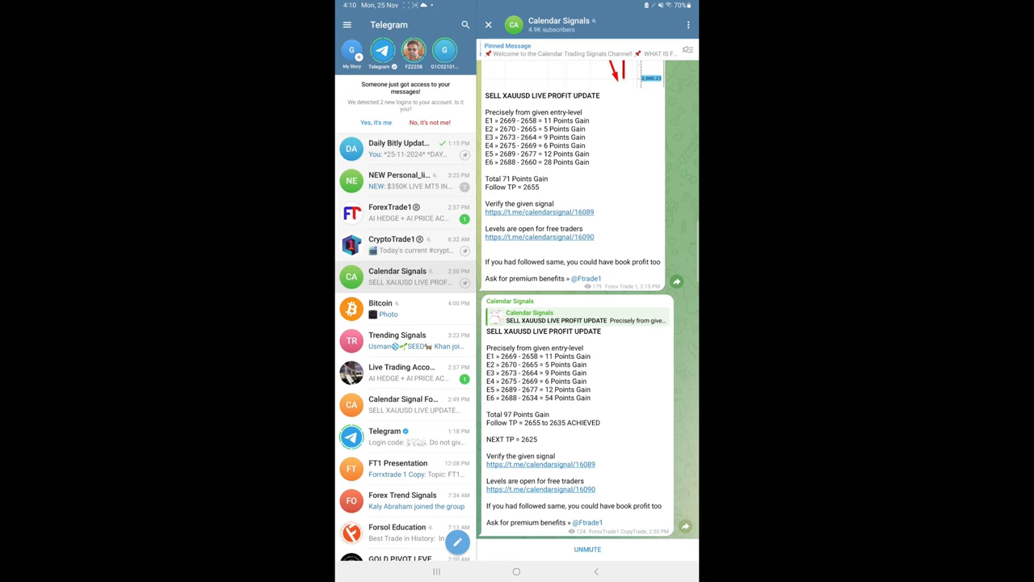
{"action": "scroll", "scroll_direction": "down", "scroll_amount": 3}
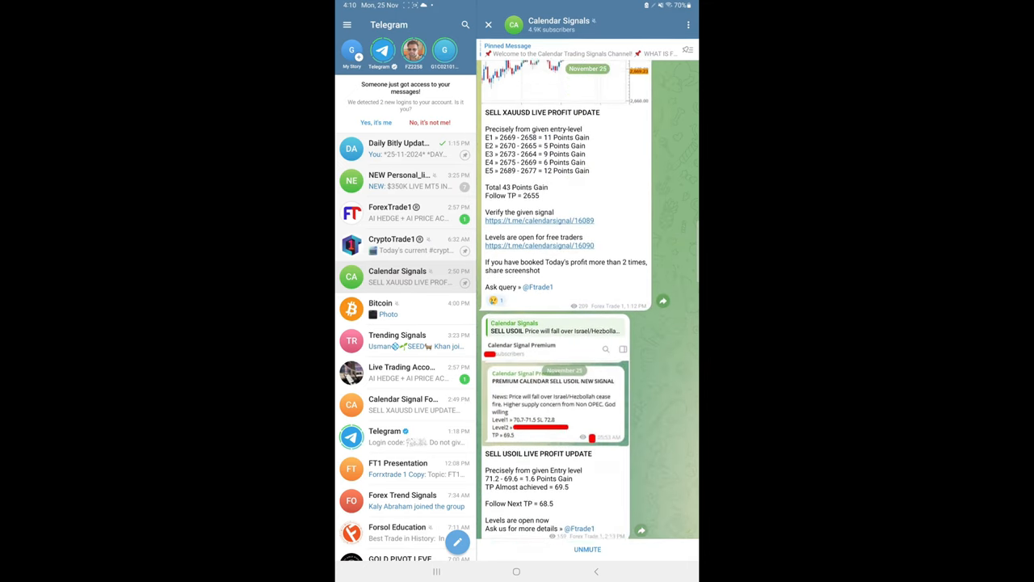
{"action": "scroll", "scroll_direction": "up", "scroll_amount": 3}
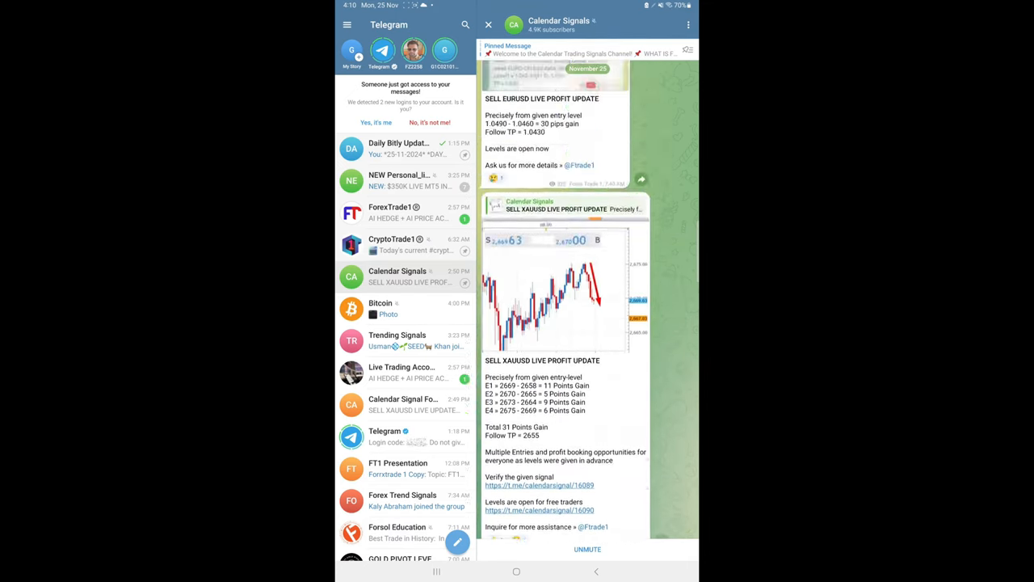
{"action": "scroll", "scroll_direction": "up", "scroll_amount": 3}
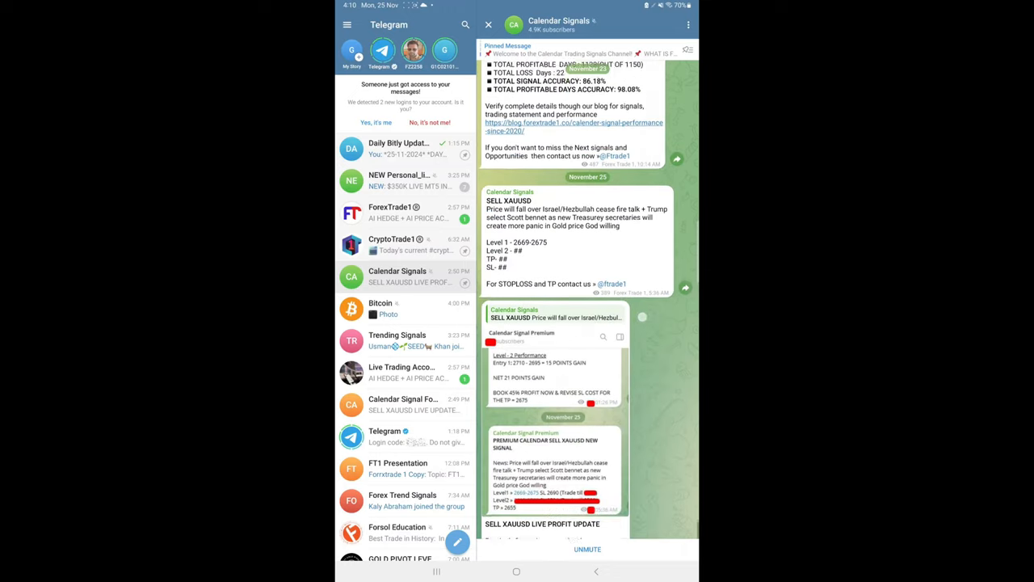
{"action": "scroll", "scroll_direction": "down", "scroll_amount": 3}
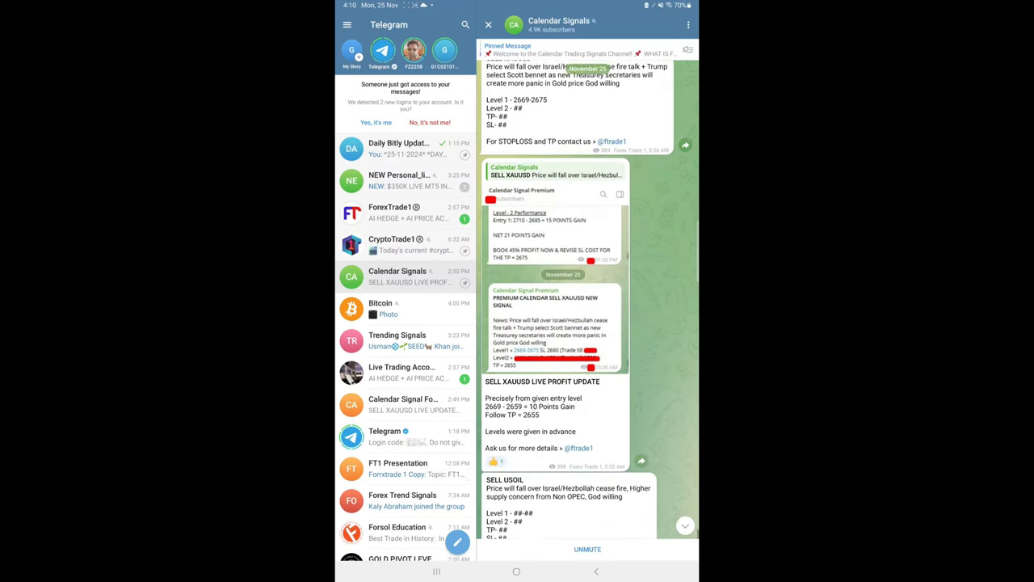
{"action": "scroll", "scroll_direction": "up", "scroll_amount": 3}
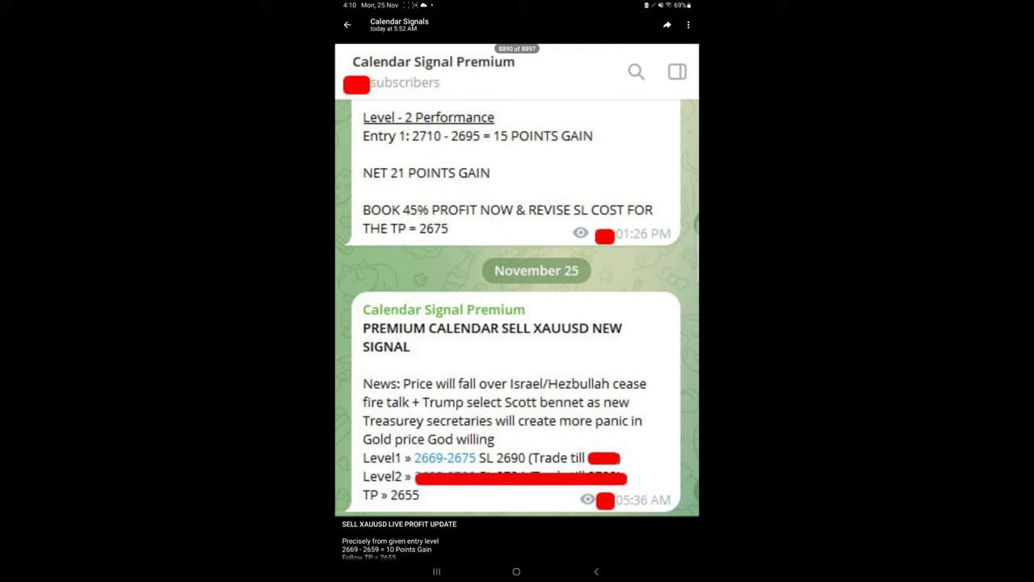
{"action": "left_click", "coordinate": [347, 25]}
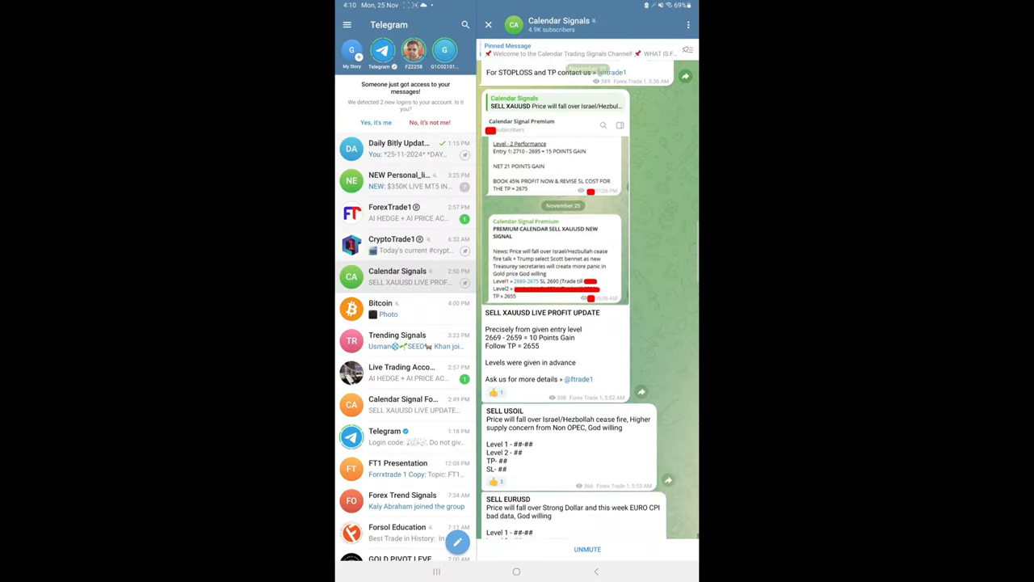
{"action": "scroll", "scroll_direction": "down", "scroll_amount": 3}
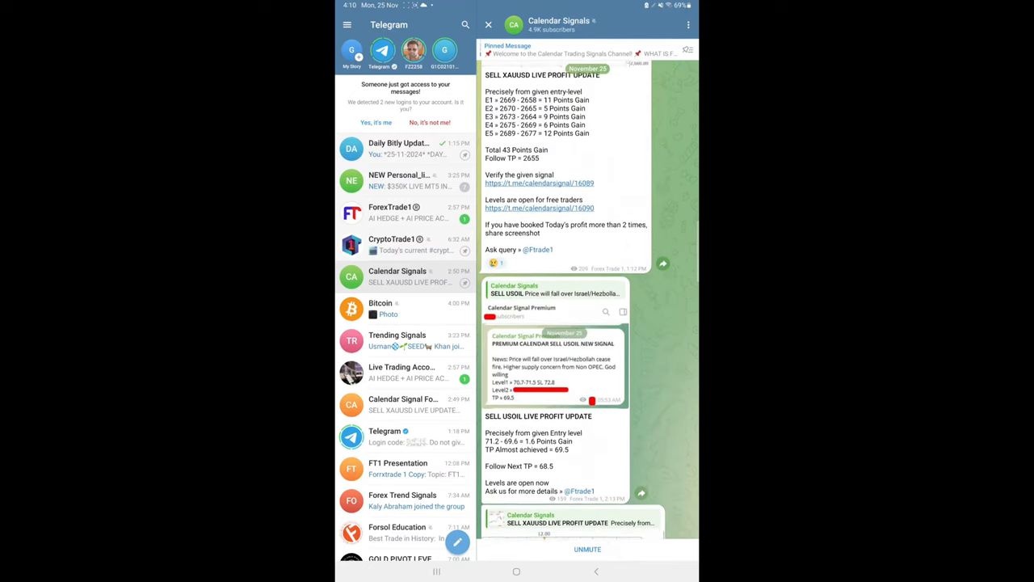
{"action": "scroll", "scroll_direction": "up", "scroll_amount": 3}
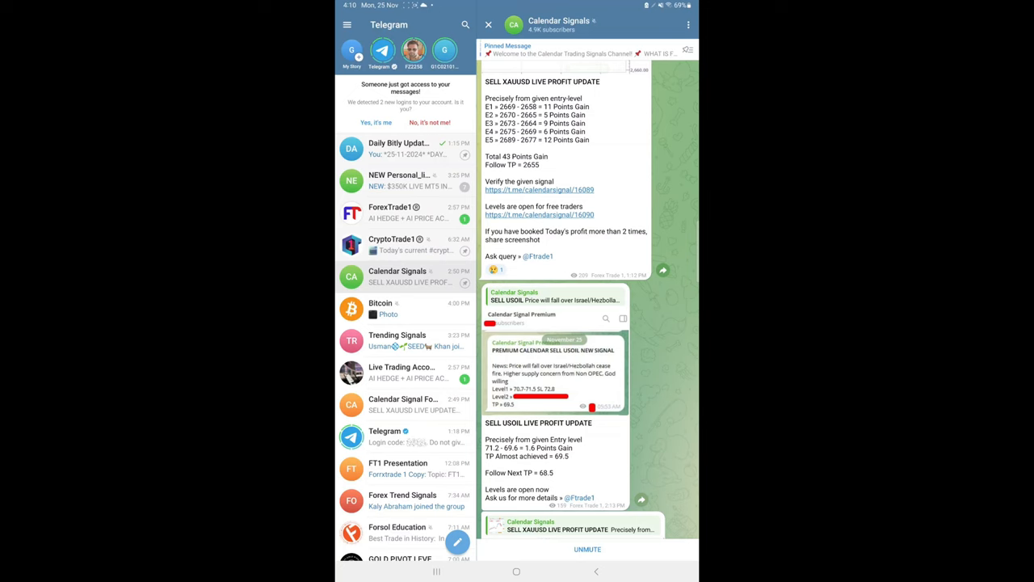
{"action": "scroll", "scroll_direction": "up", "scroll_amount": 3}
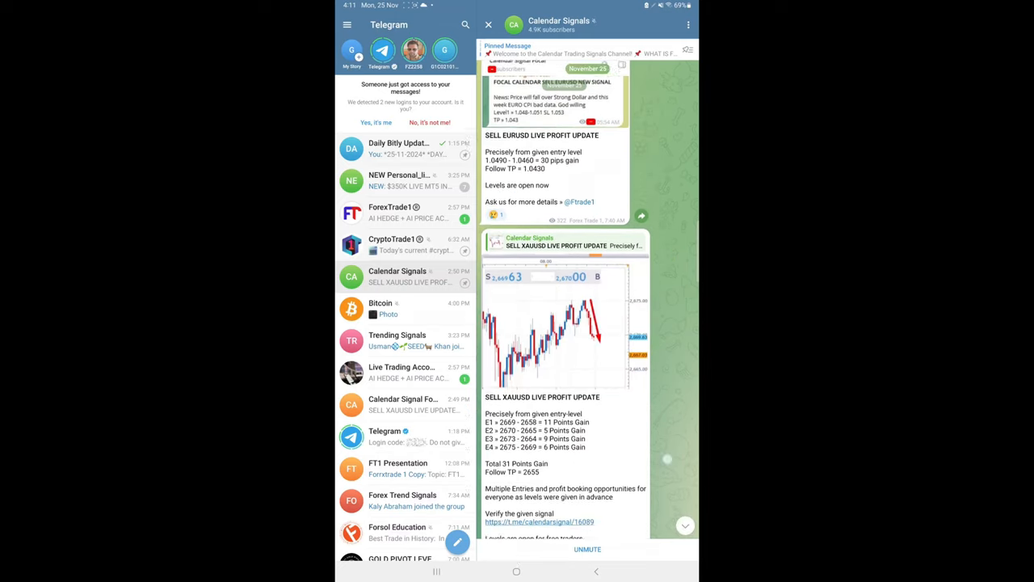
{"action": "scroll", "scroll_direction": "down", "scroll_amount": 3}
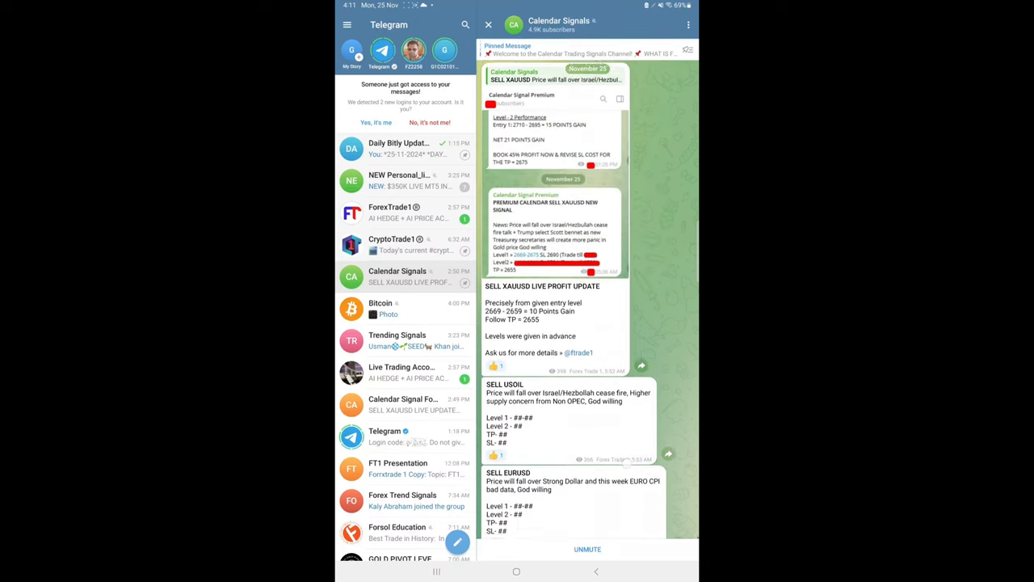
{"action": "scroll", "scroll_direction": "down", "scroll_amount": 3}
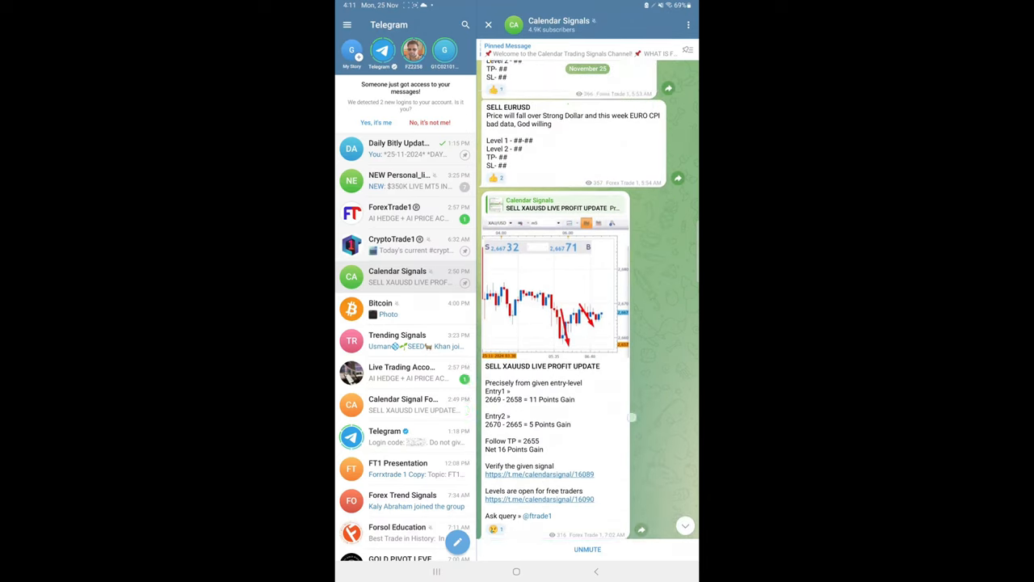
{"action": "scroll", "scroll_direction": "up", "scroll_amount": 3}
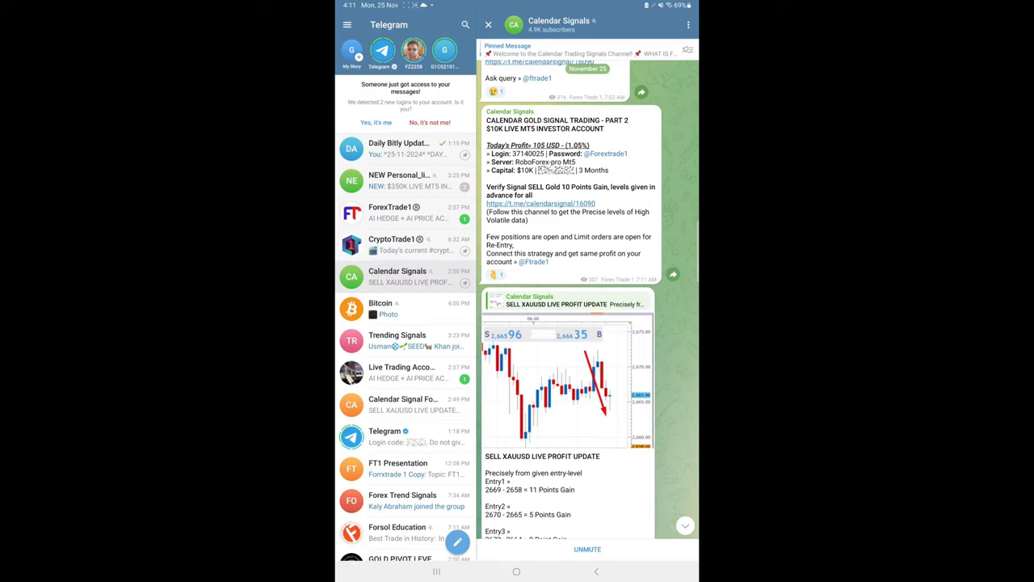
{"action": "scroll", "scroll_direction": "down", "scroll_amount": 3}
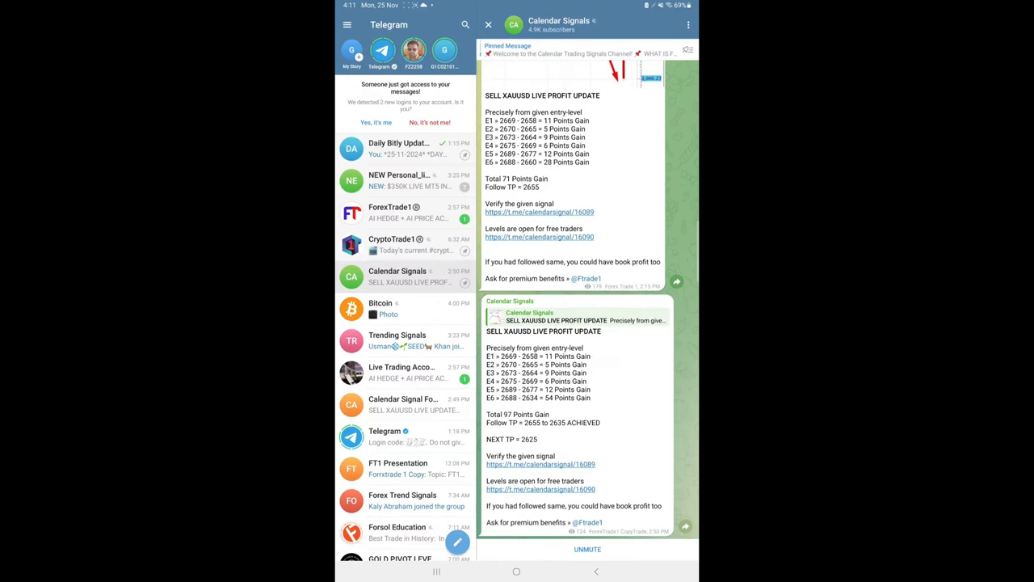